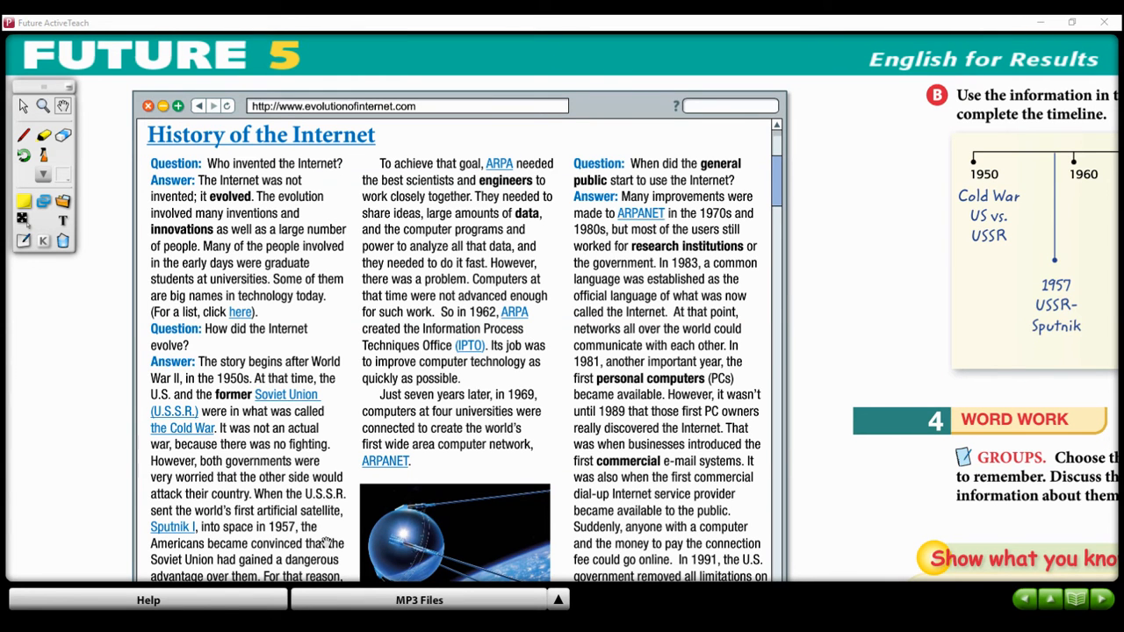
mouse_move(857, 513)
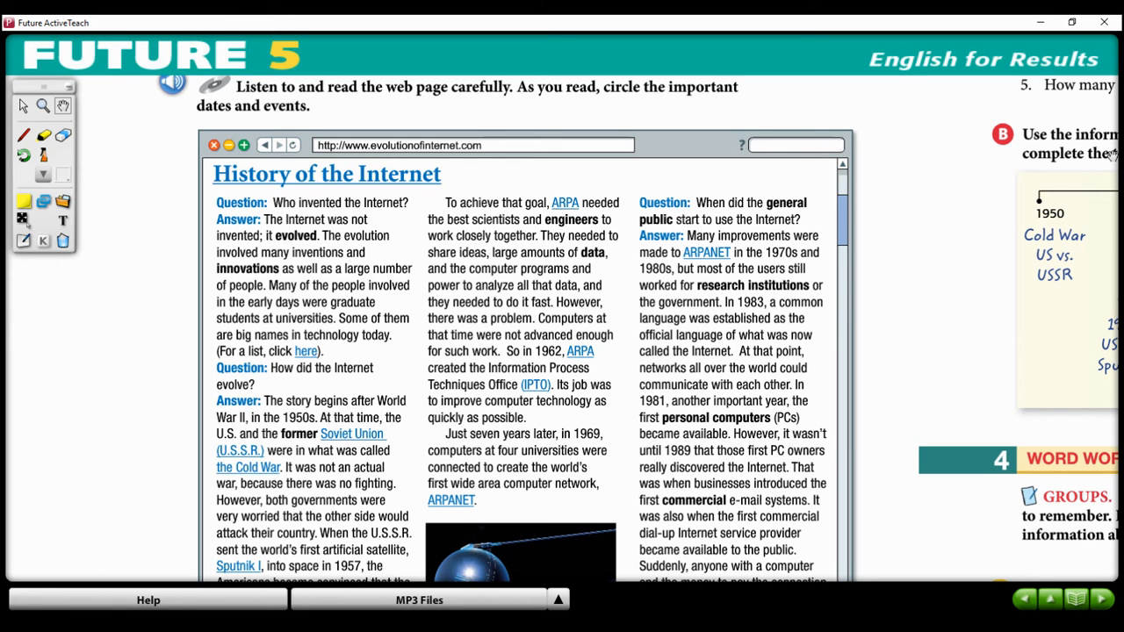
mouse_move(729, 346)
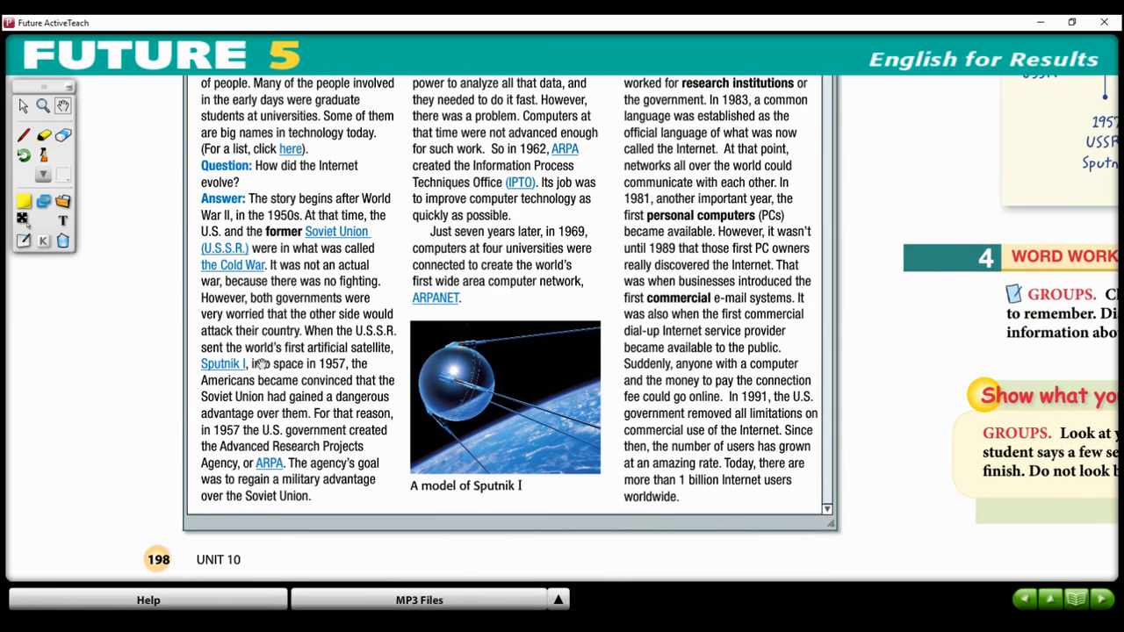
mouse_move(190, 369)
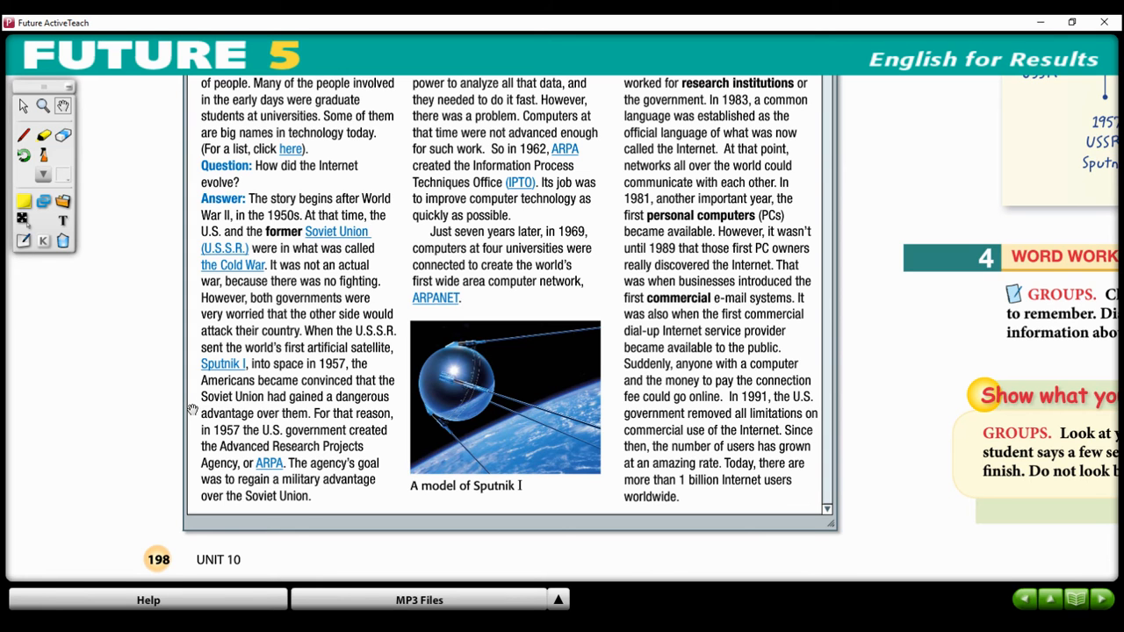
mouse_move(186, 429)
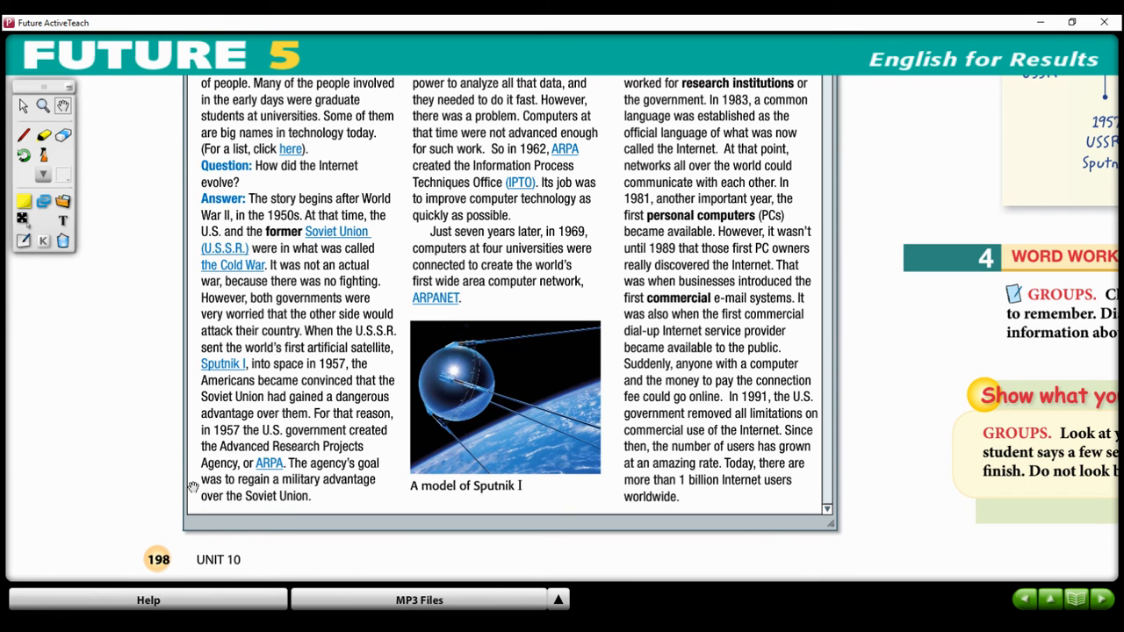
mouse_move(469, 158)
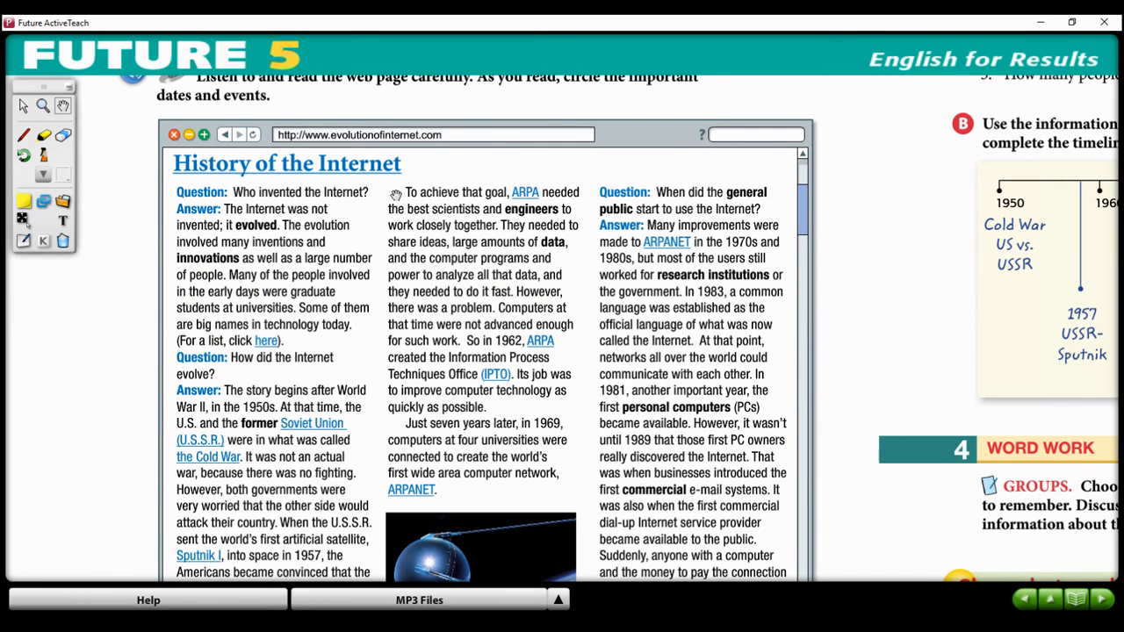
mouse_move(376, 211)
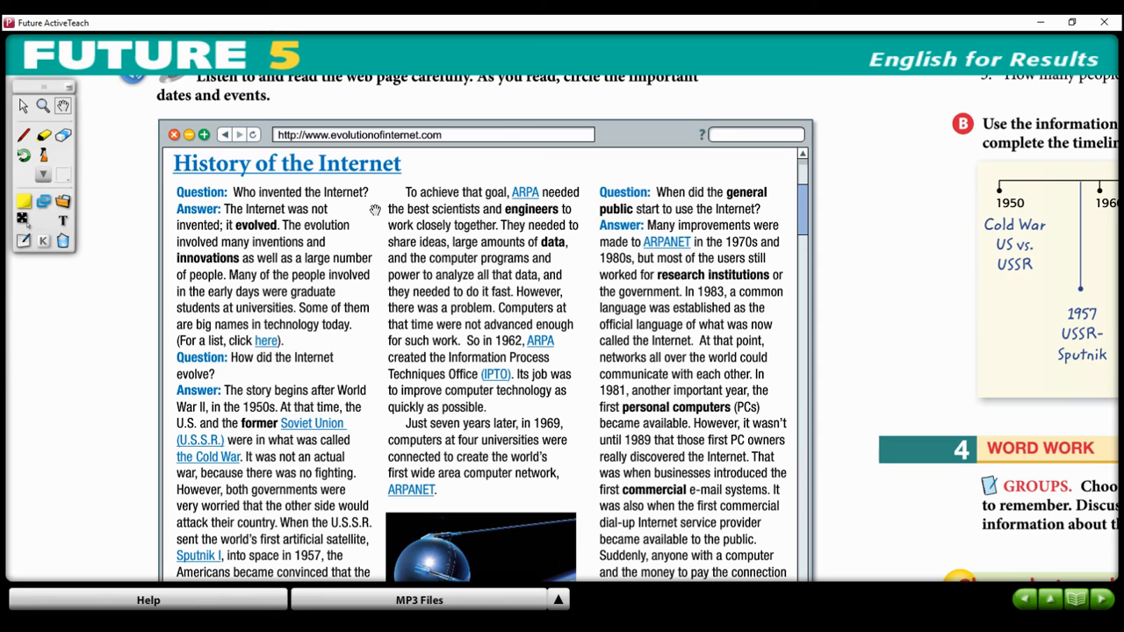
mouse_move(374, 237)
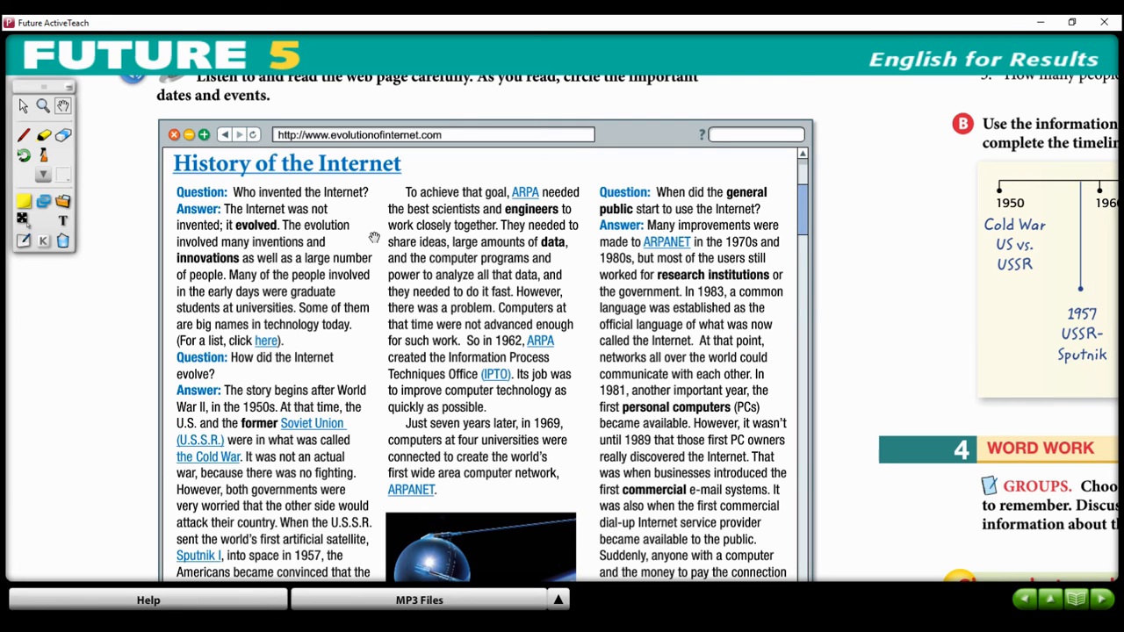
mouse_move(580, 418)
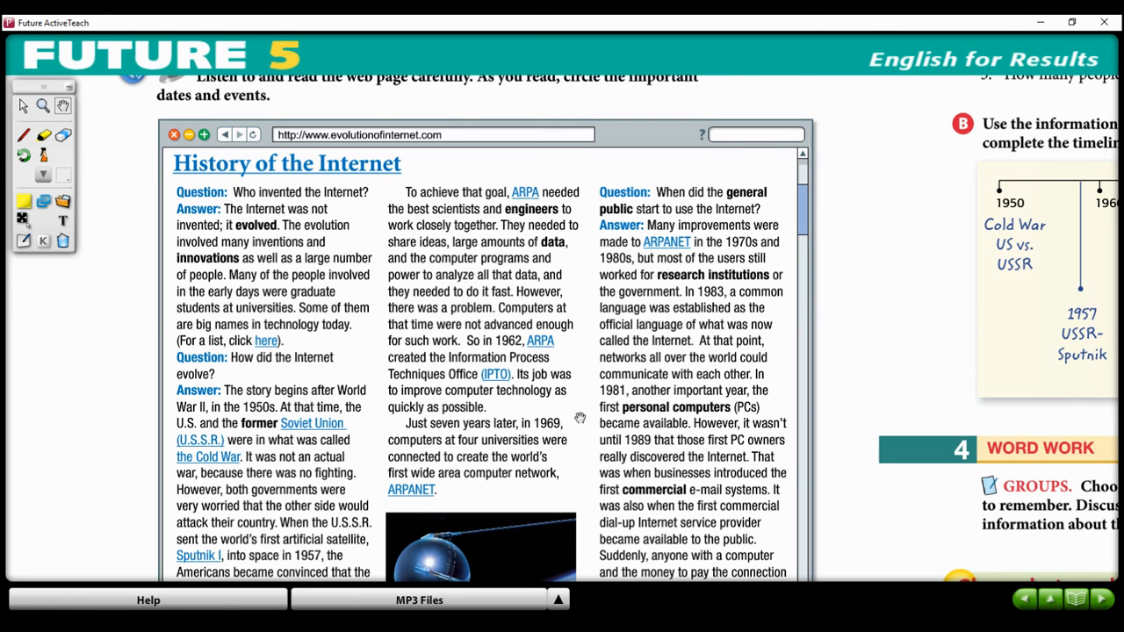
mouse_move(385, 427)
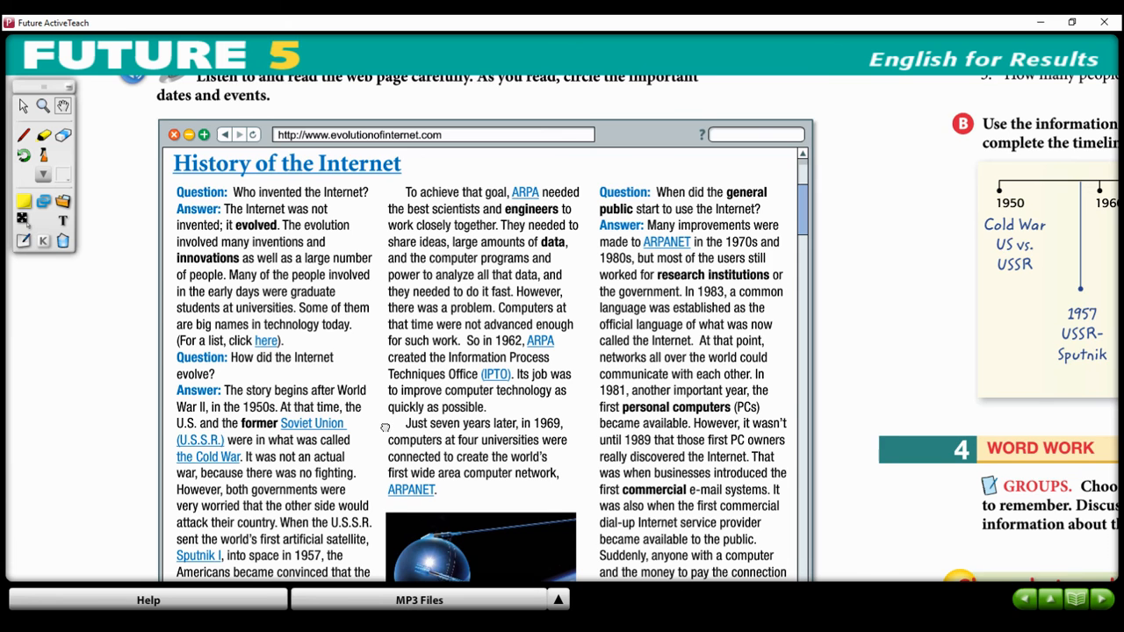
scroll("down", 3)
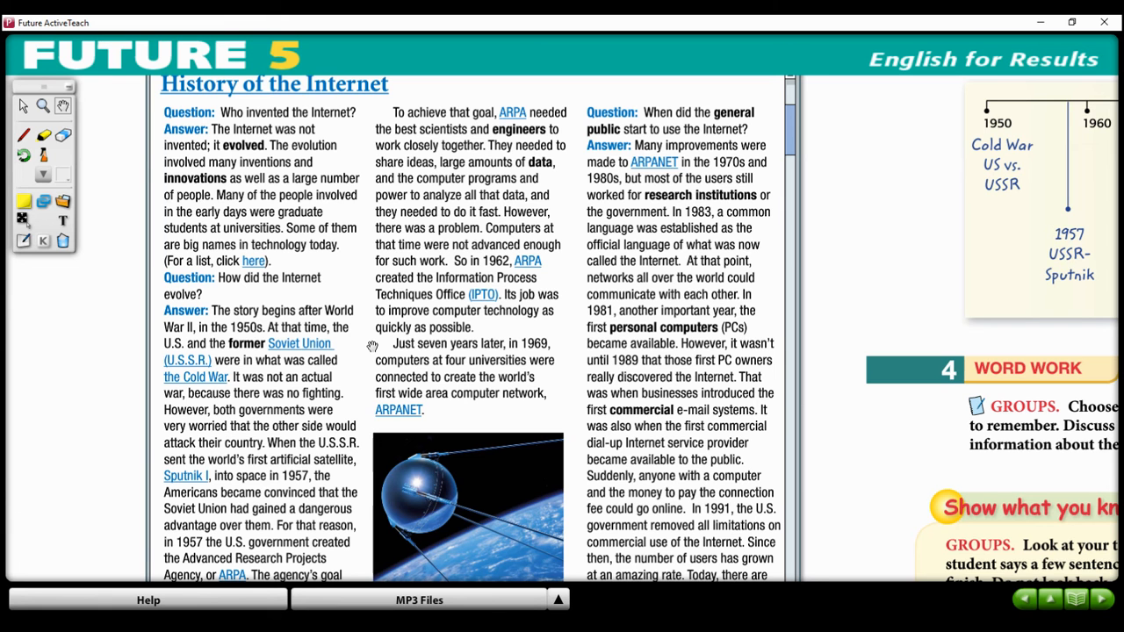
mouse_move(607, 211)
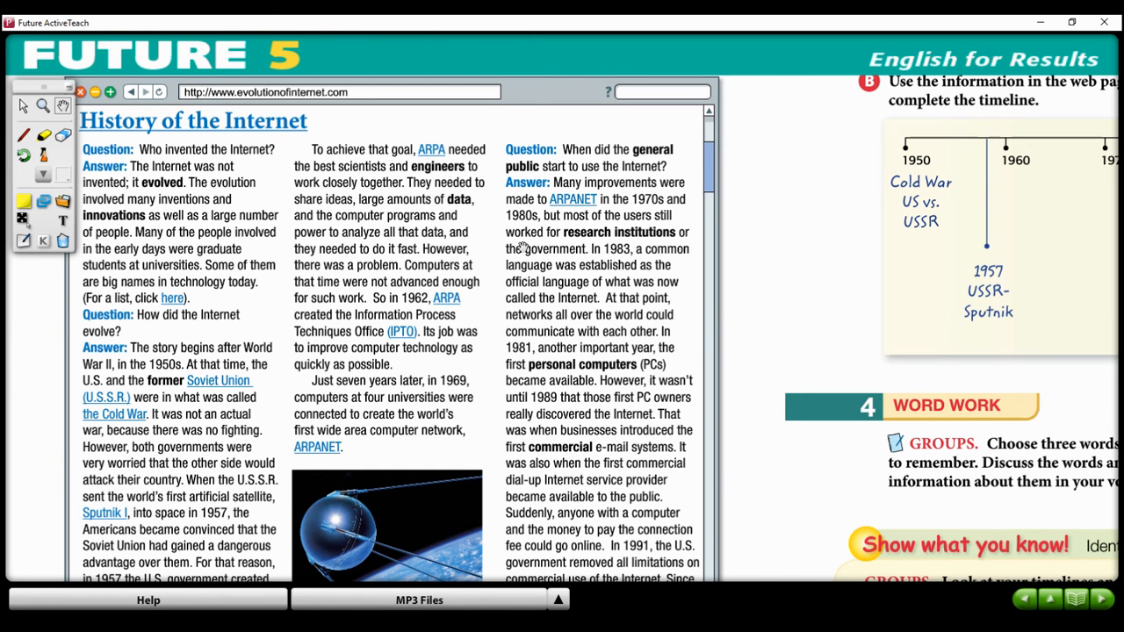
- Draw a red pen underline beneath '1 billion' in the article's final sentence
scroll("down", 3)
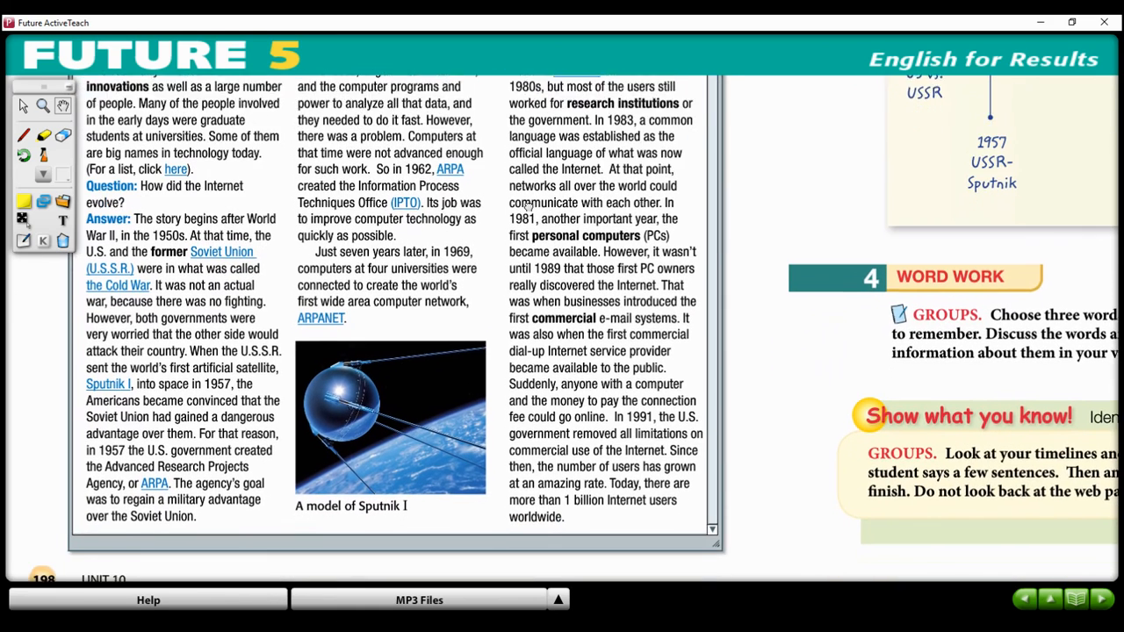
scroll("down", 3)
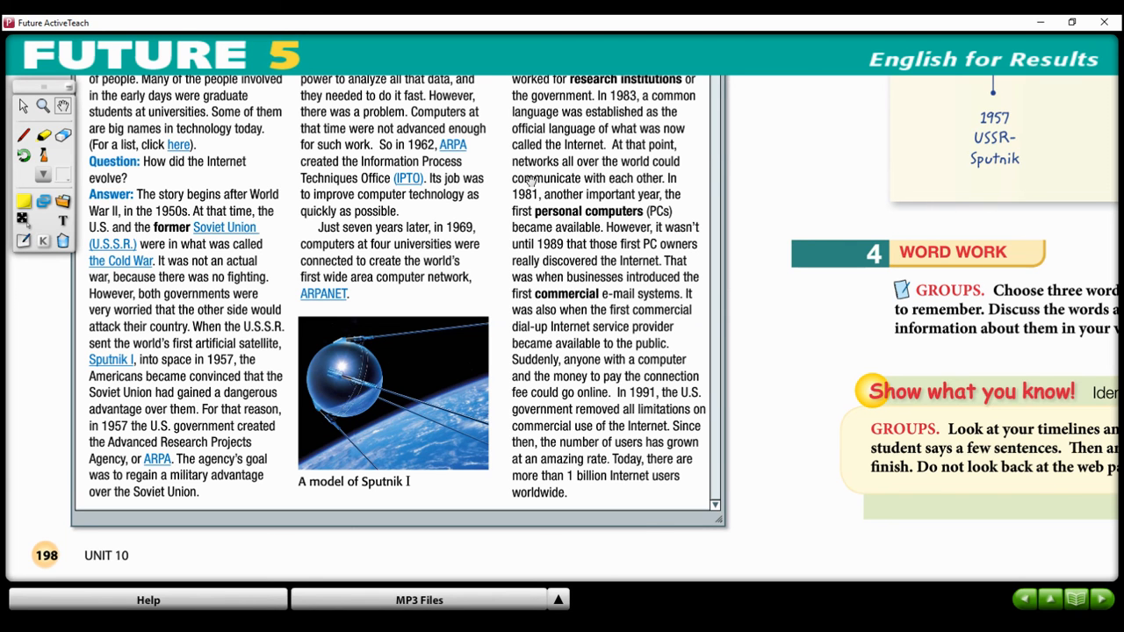
mouse_move(924, 162)
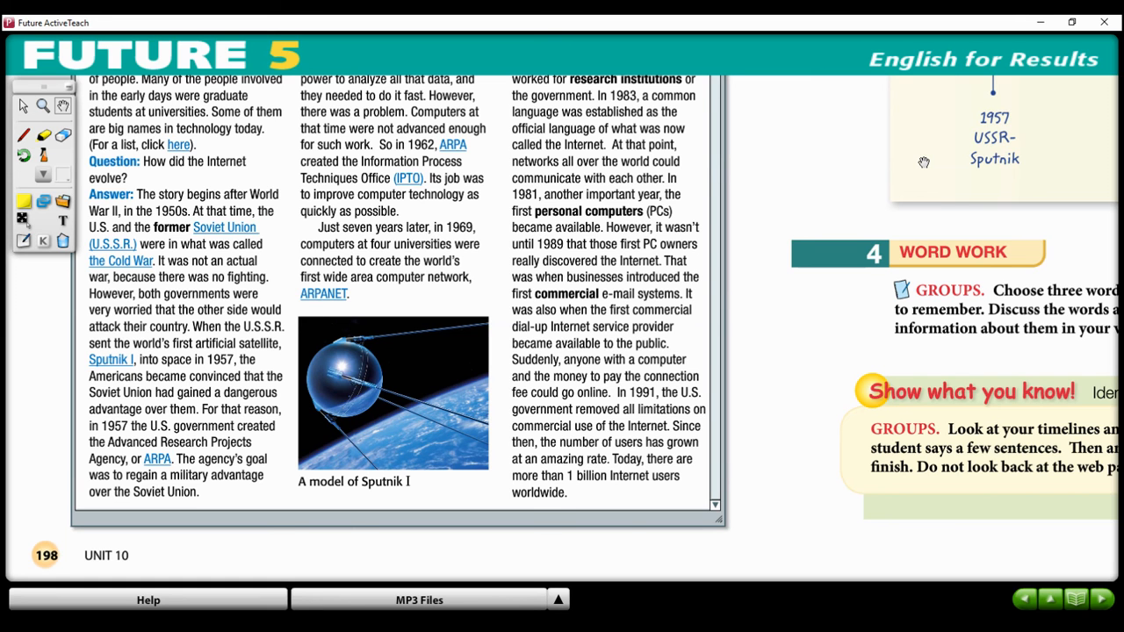
mouse_move(737, 441)
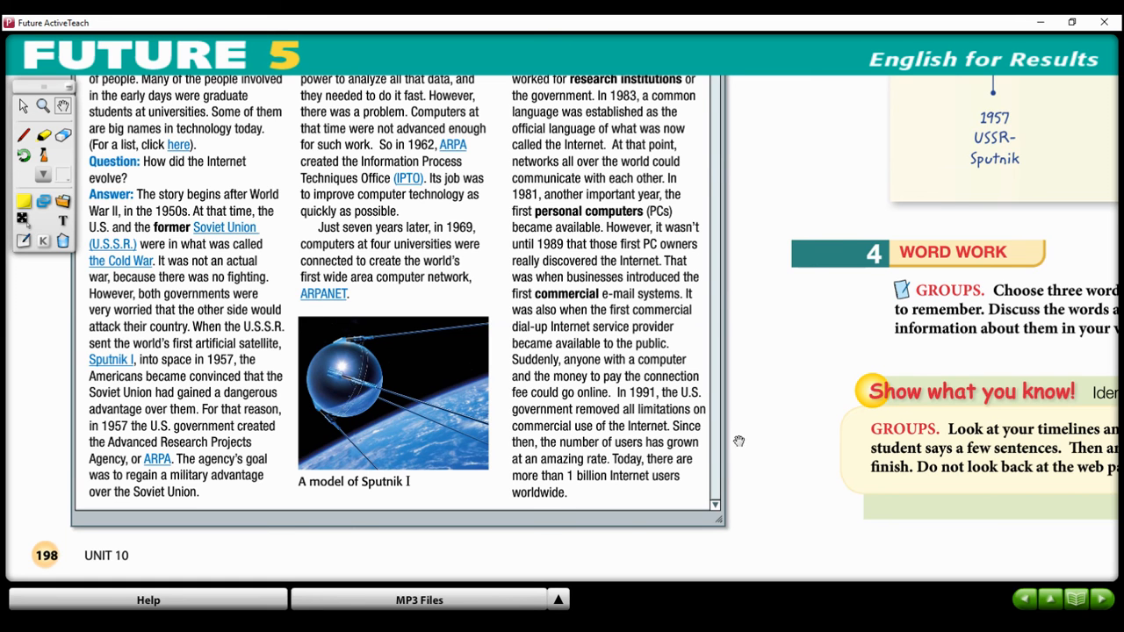
mouse_move(566, 502)
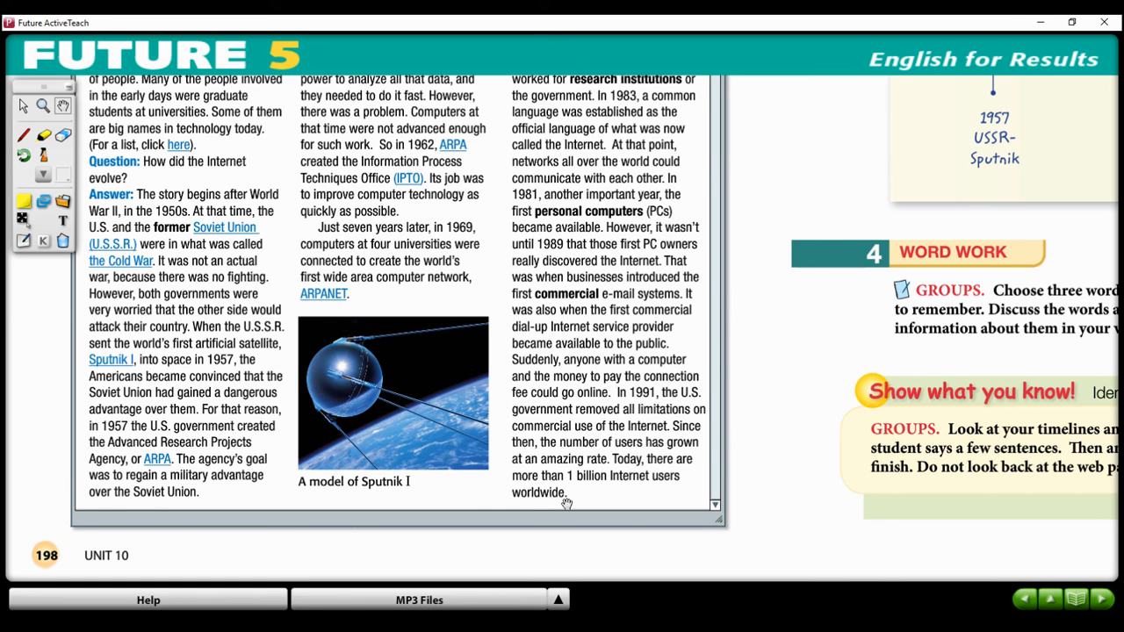
mouse_move(485, 513)
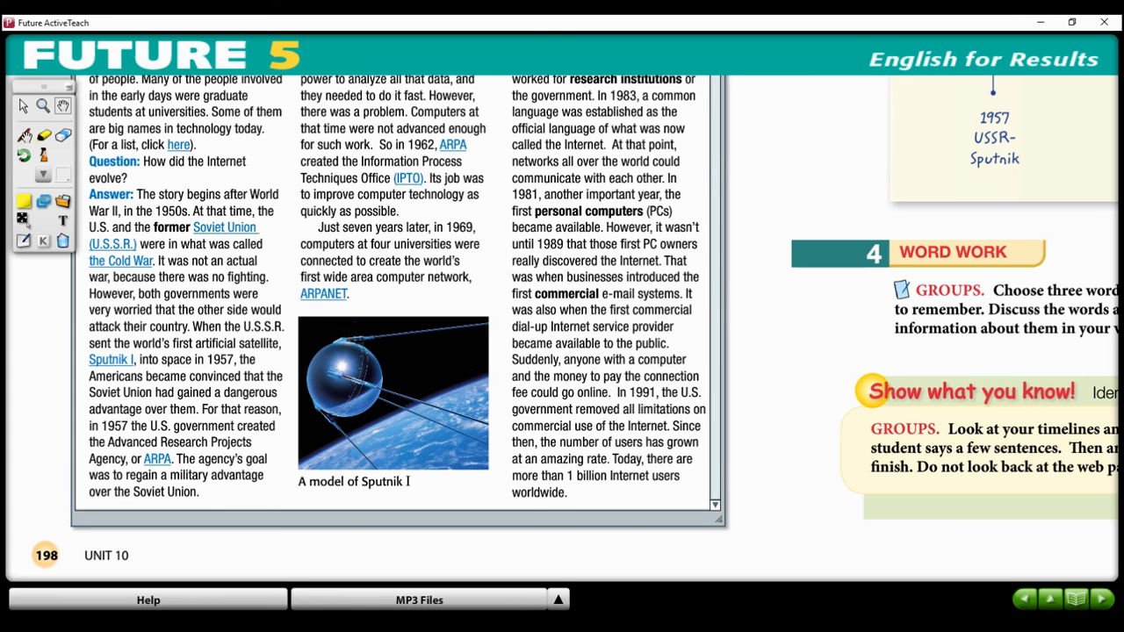
left_click(24, 134)
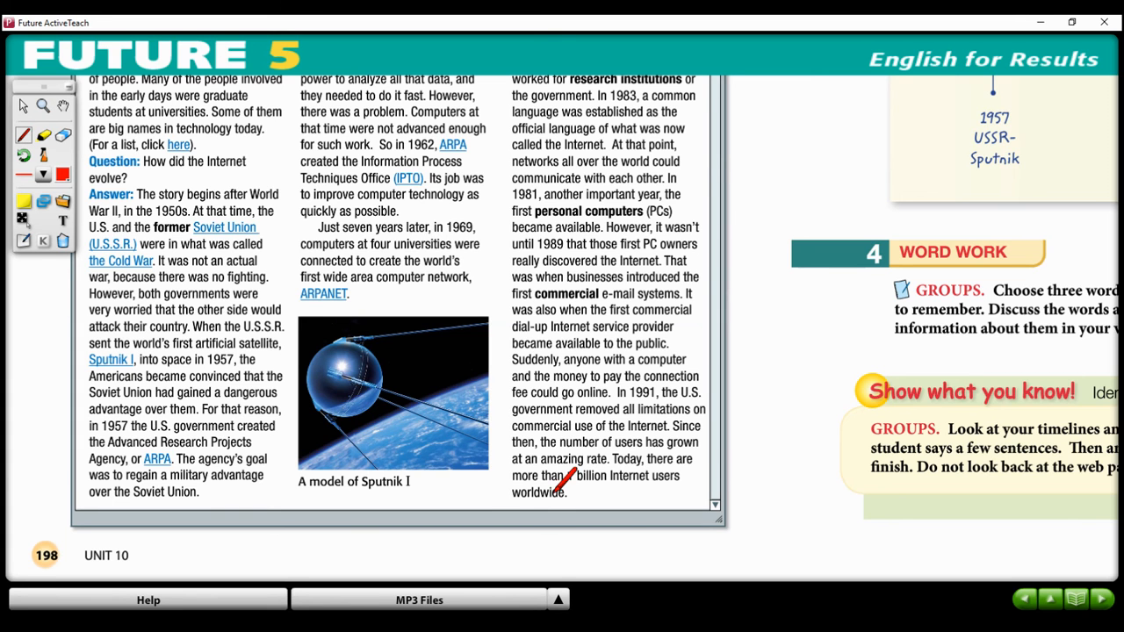
left_click_drag(558, 478, 618, 465)
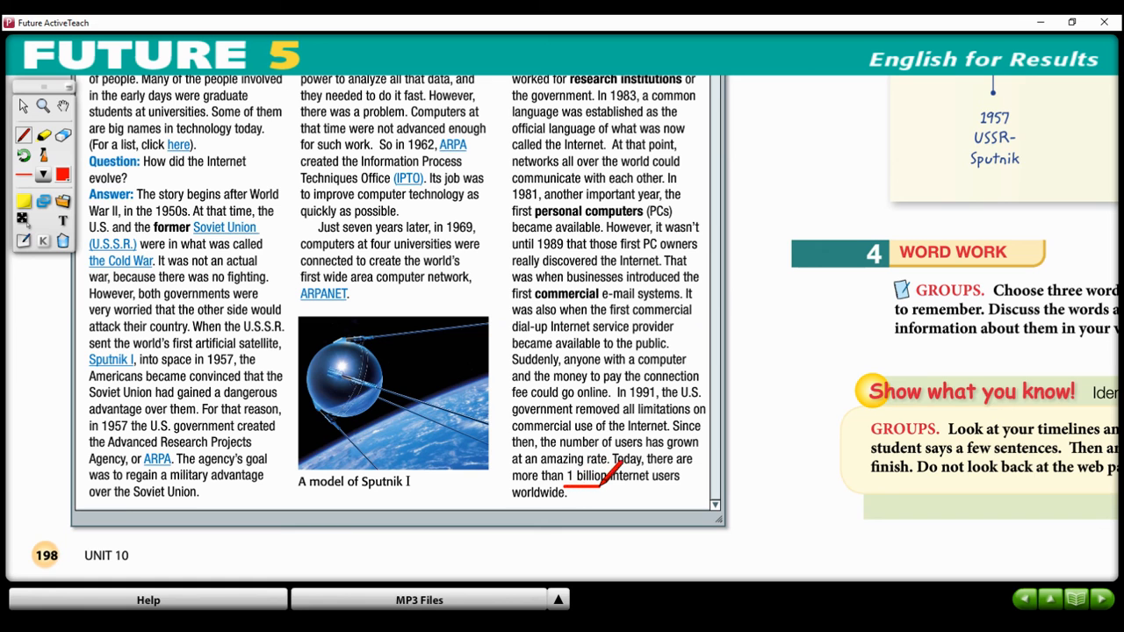